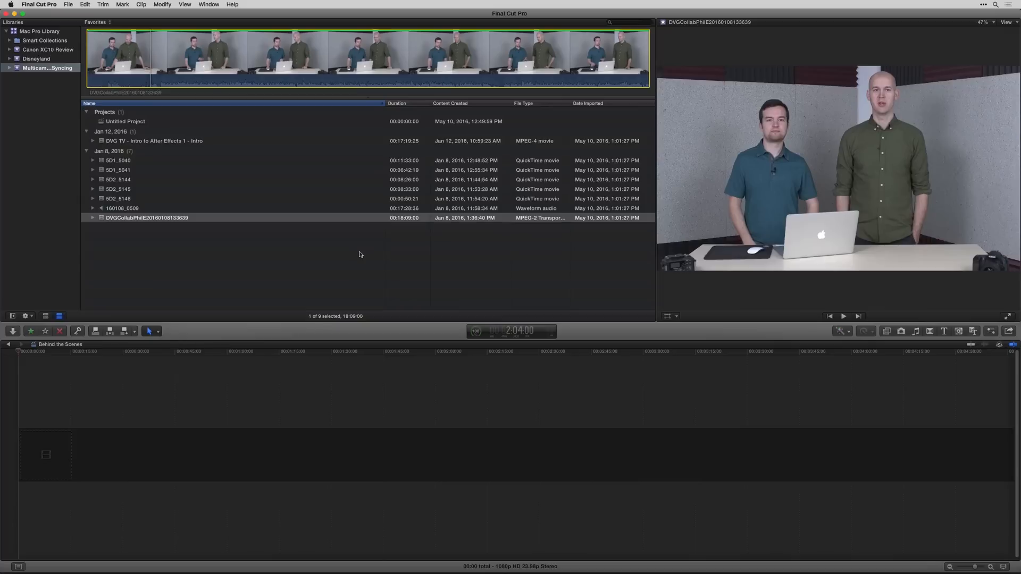
pyautogui.moveTo(210, 240)
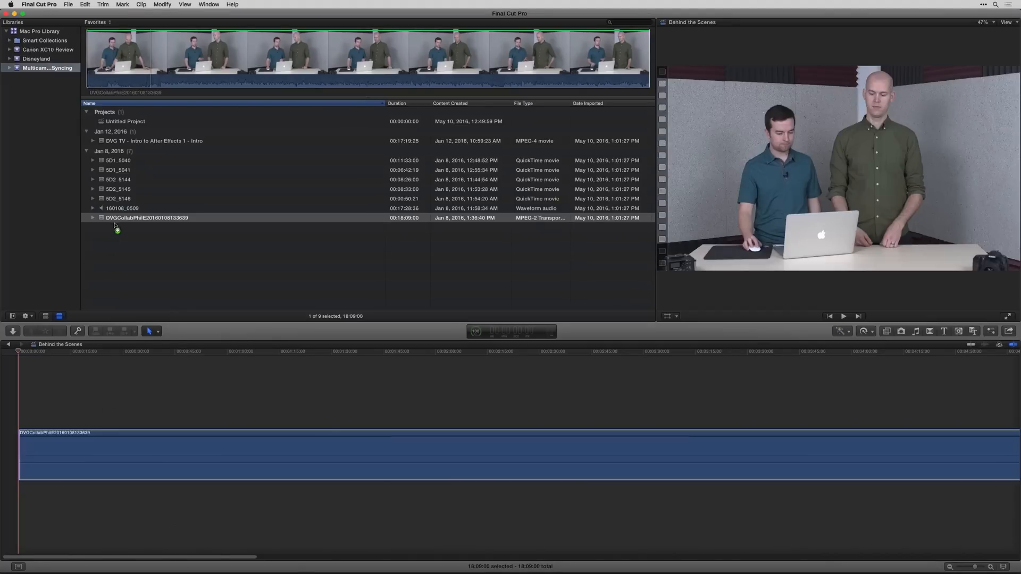
# - Connect the 160108_0509 audio recording beneath the camera clip in the timeline
pyautogui.click(122, 207)
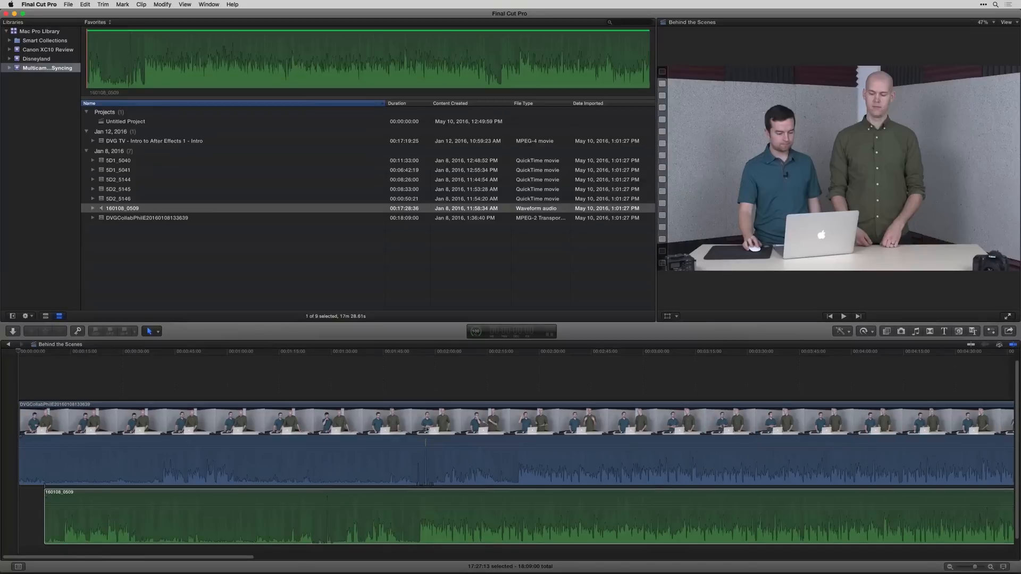
# - Shift the 160108_0509 audio so its clap spike matches the camera clip's clap
pyautogui.click(422, 352)
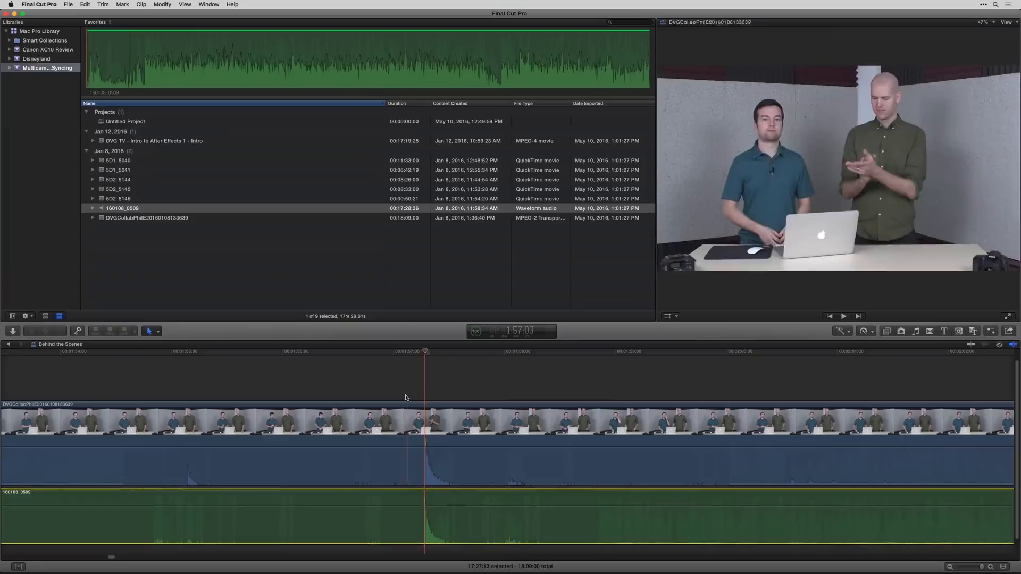
pyautogui.click(324, 352)
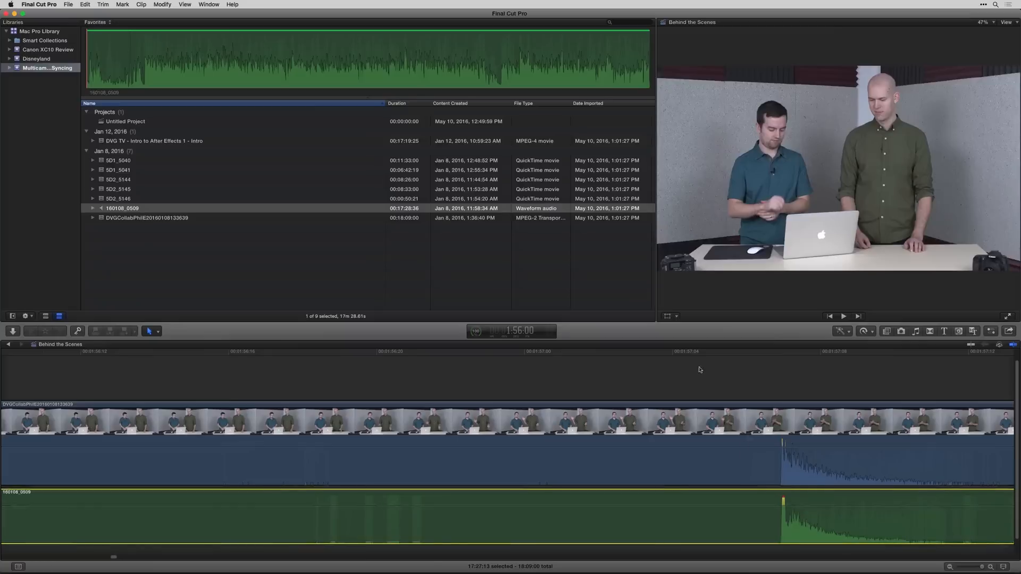
pyautogui.click(231, 352)
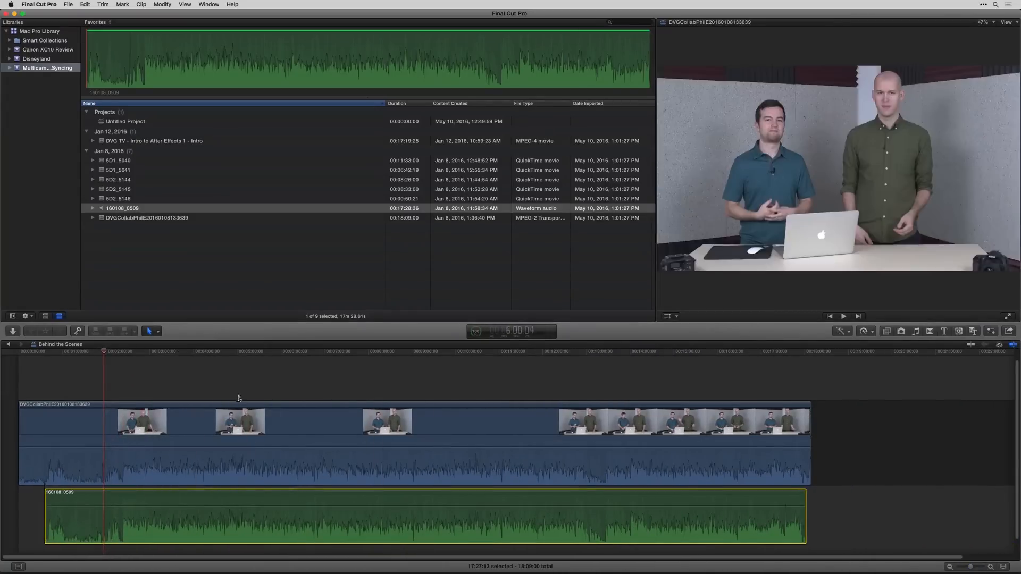
# - Combine both selected clips into a compound clip named Behind the Scenes Clip
pyautogui.click(206, 411)
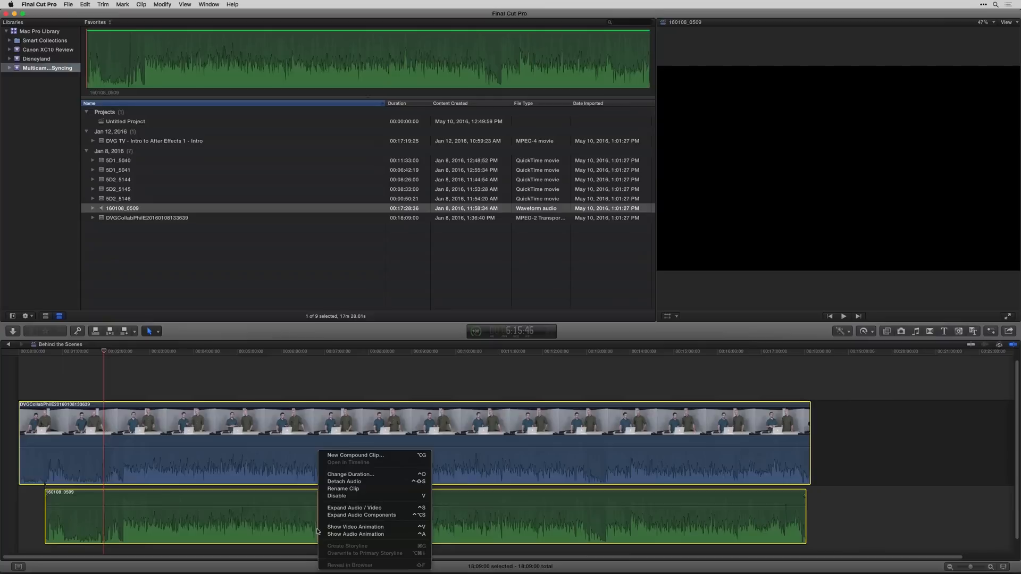
pyautogui.moveTo(356, 456)
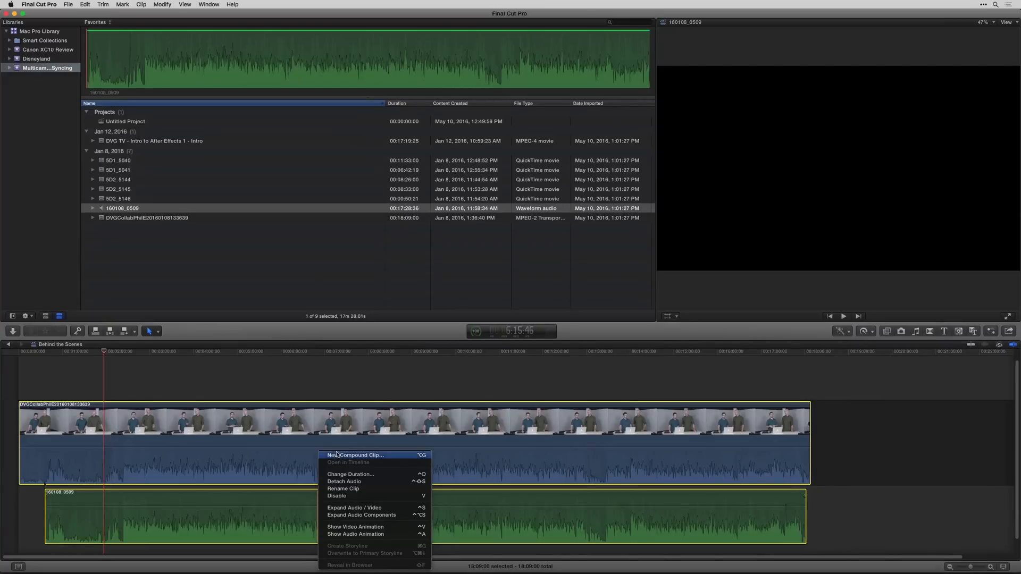
pyautogui.click(355, 454)
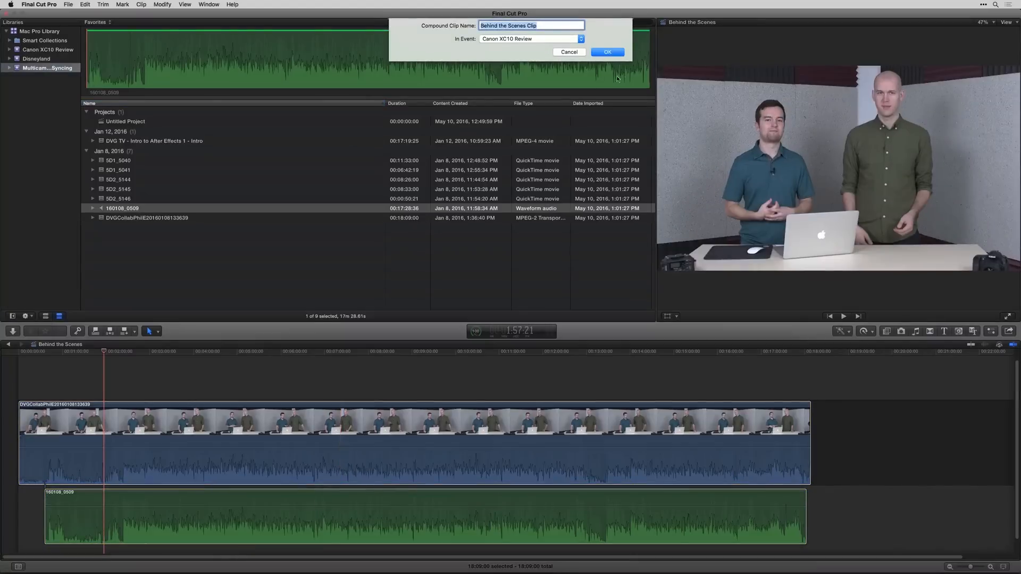
pyautogui.click(608, 51)
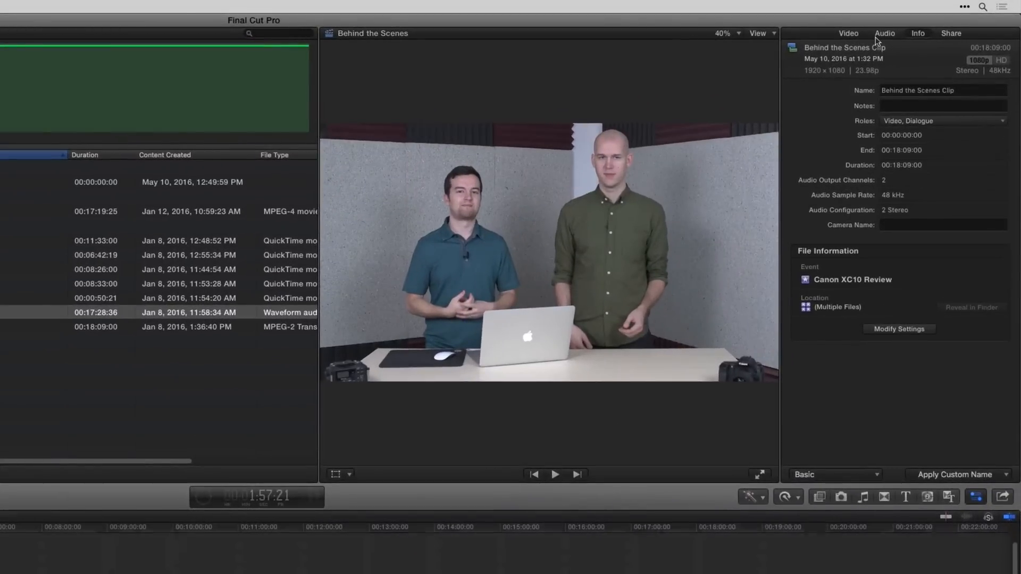
# - Reveal the compound clip's Channel Configuration and toggle the Storyline camera audio channel
pyautogui.click(885, 33)
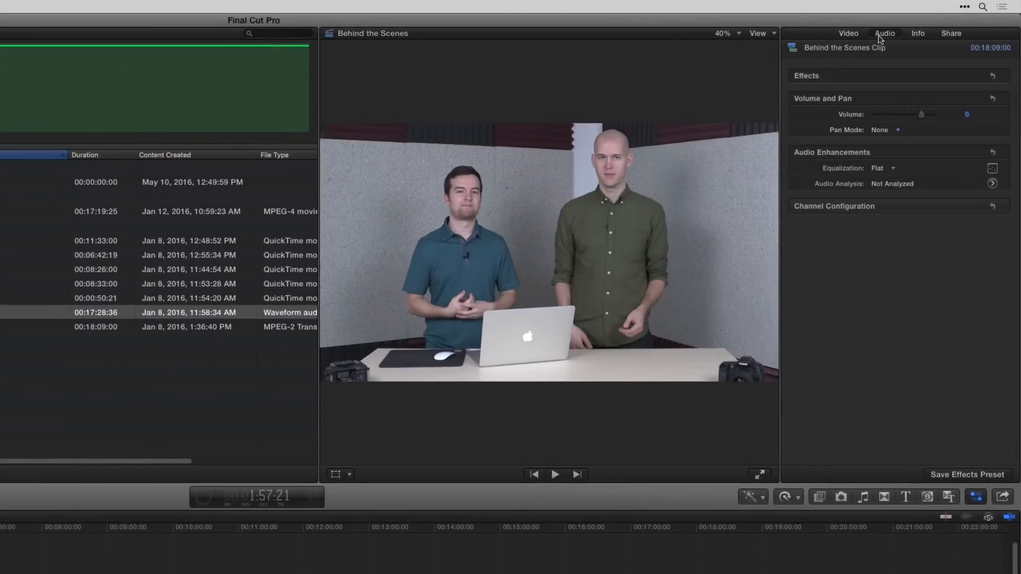
pyautogui.click(976, 206)
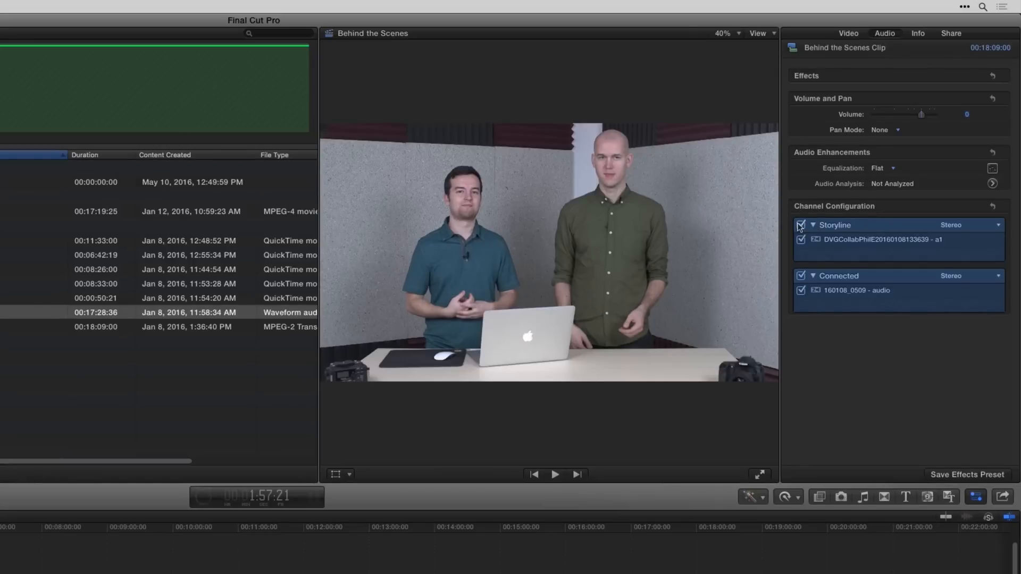
pyautogui.click(801, 224)
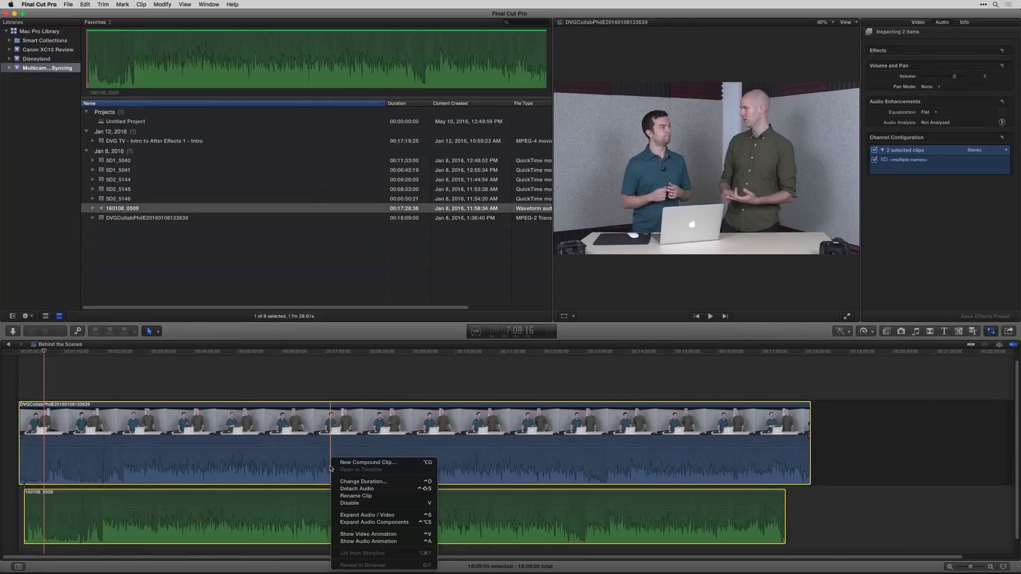
pyautogui.moveTo(321, 392)
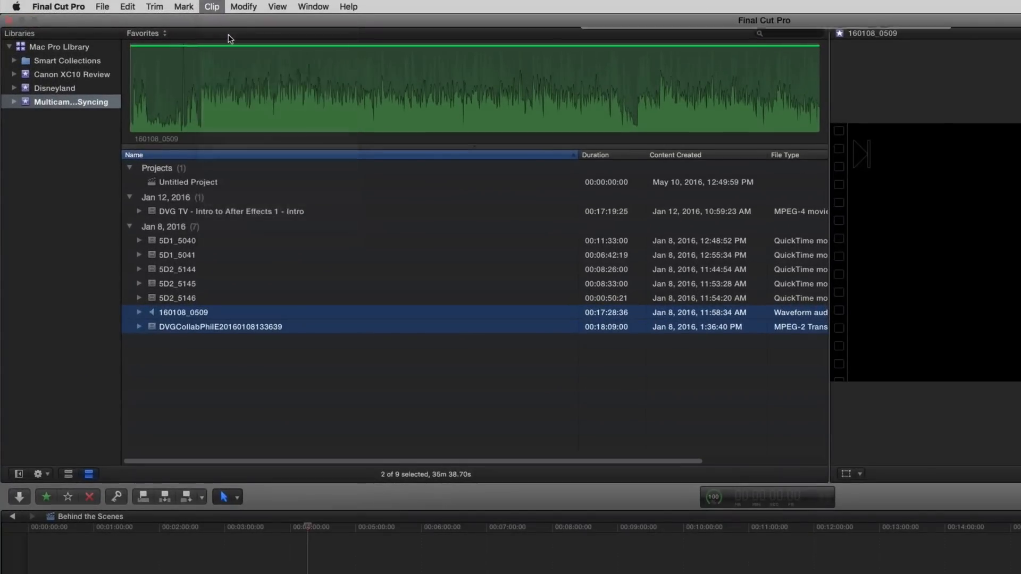
# - Create a synchronized clip from both recordings using audio for synchronization
pyautogui.click(211, 6)
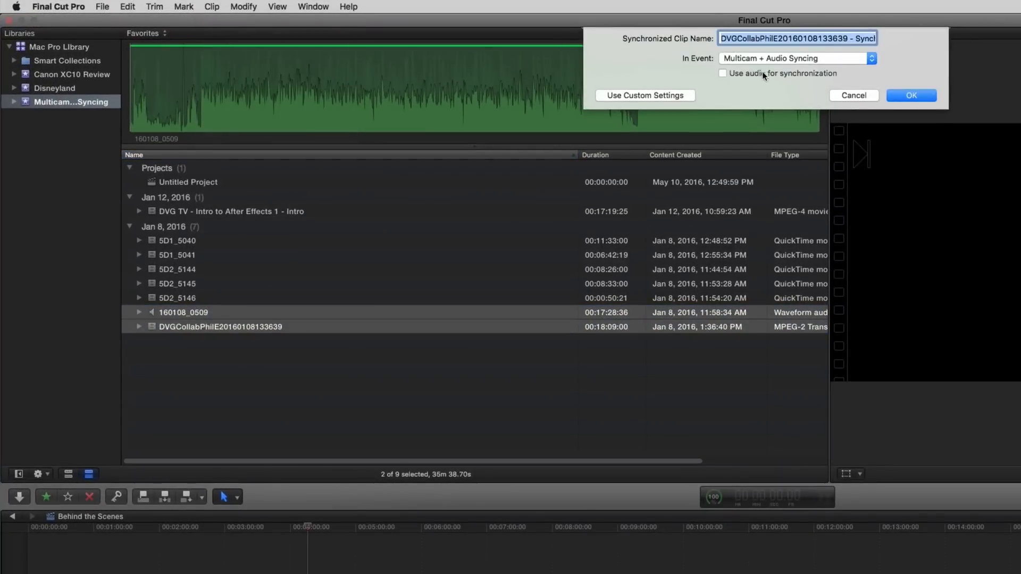
pyautogui.click(723, 73)
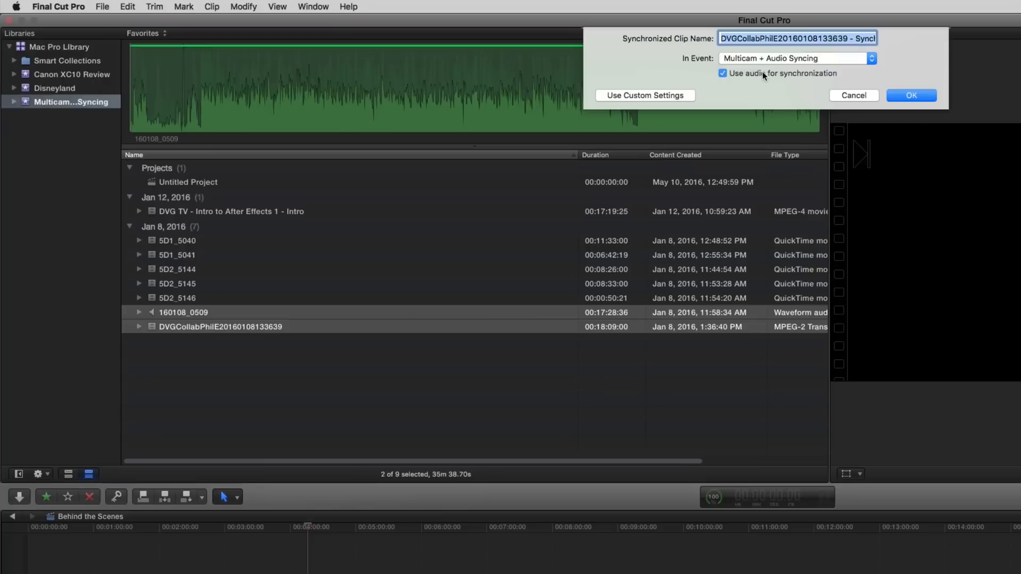
pyautogui.click(644, 95)
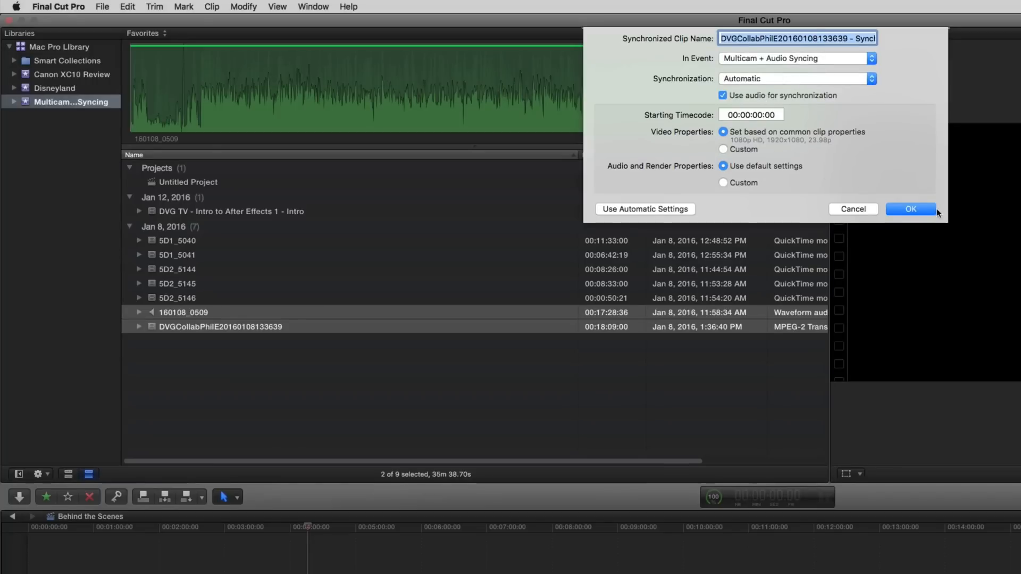
pyautogui.click(910, 209)
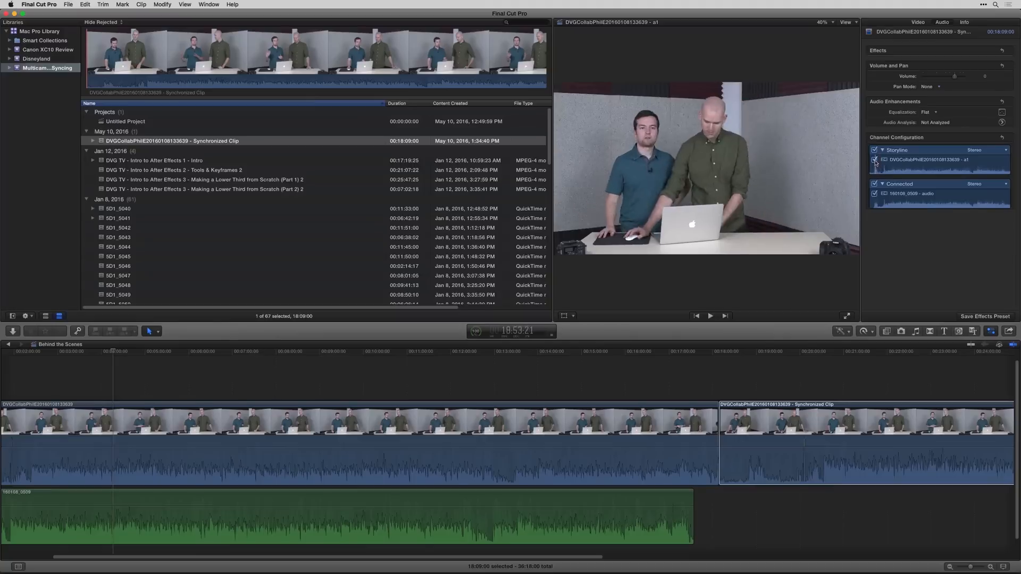
# - Disable the Storyline channel so only the 160108_0509 audio plays in the synchronized clip
pyautogui.click(875, 150)
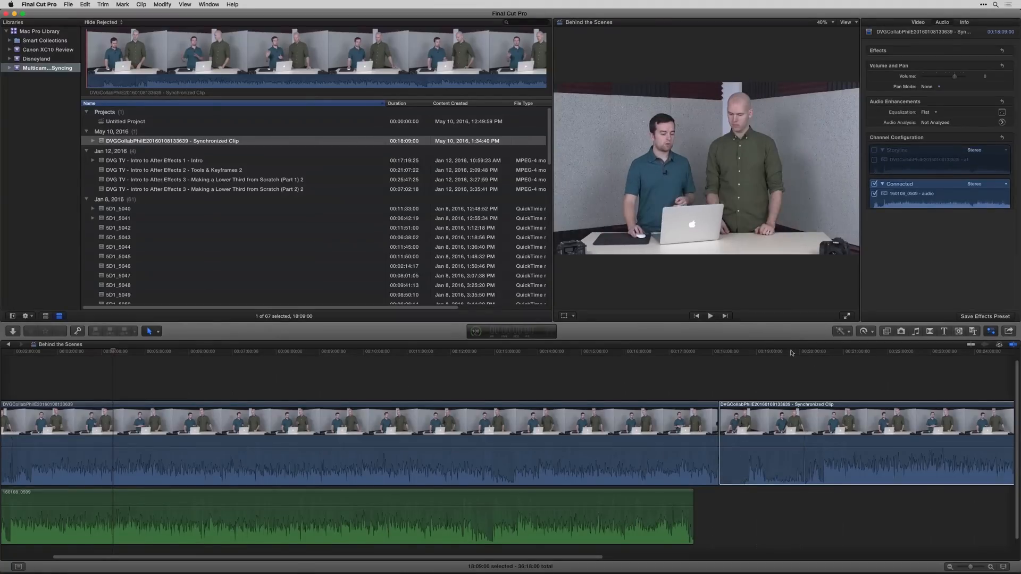
pyautogui.click(800, 352)
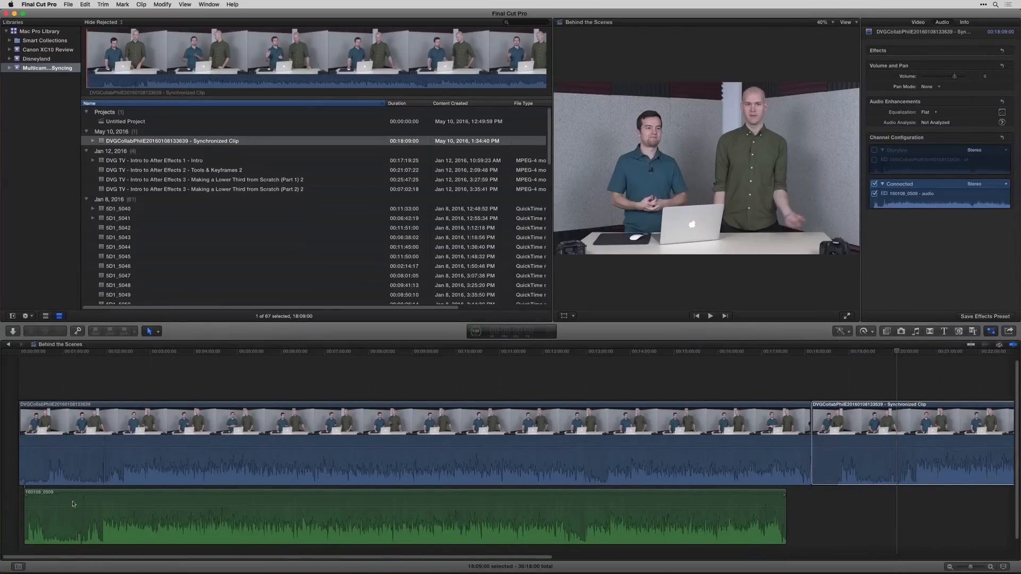
pyautogui.moveTo(104, 467)
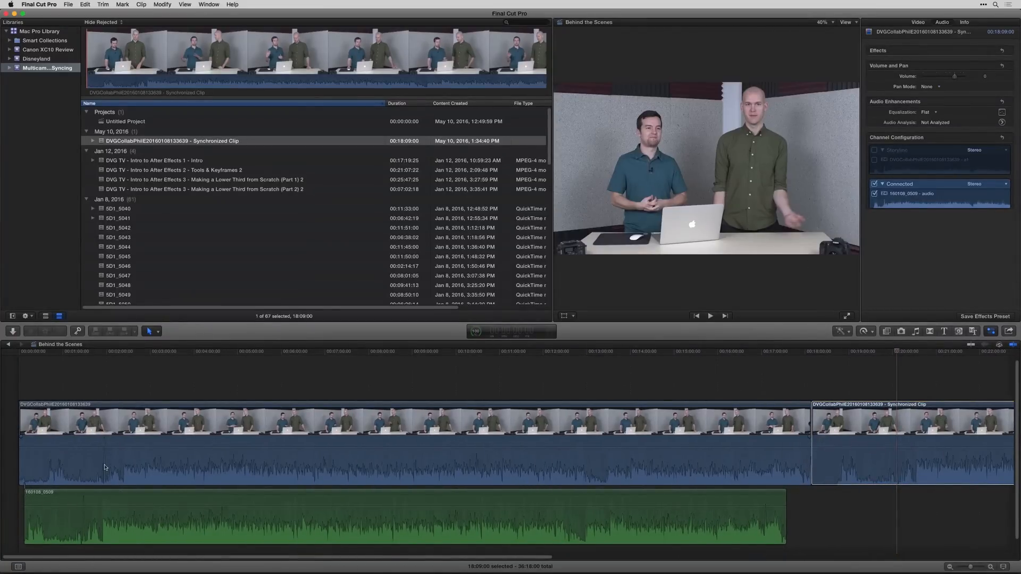
pyautogui.click(895, 423)
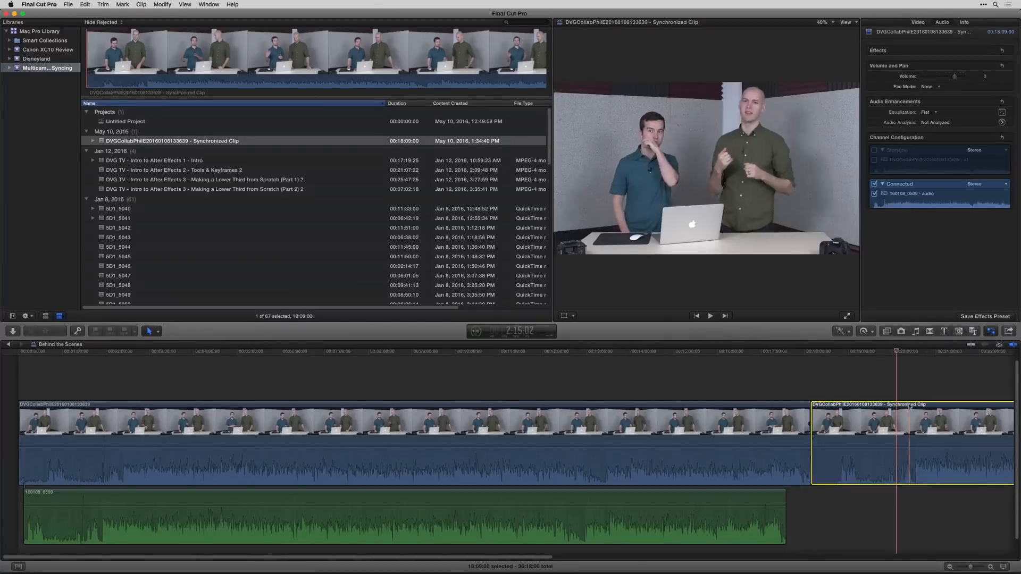